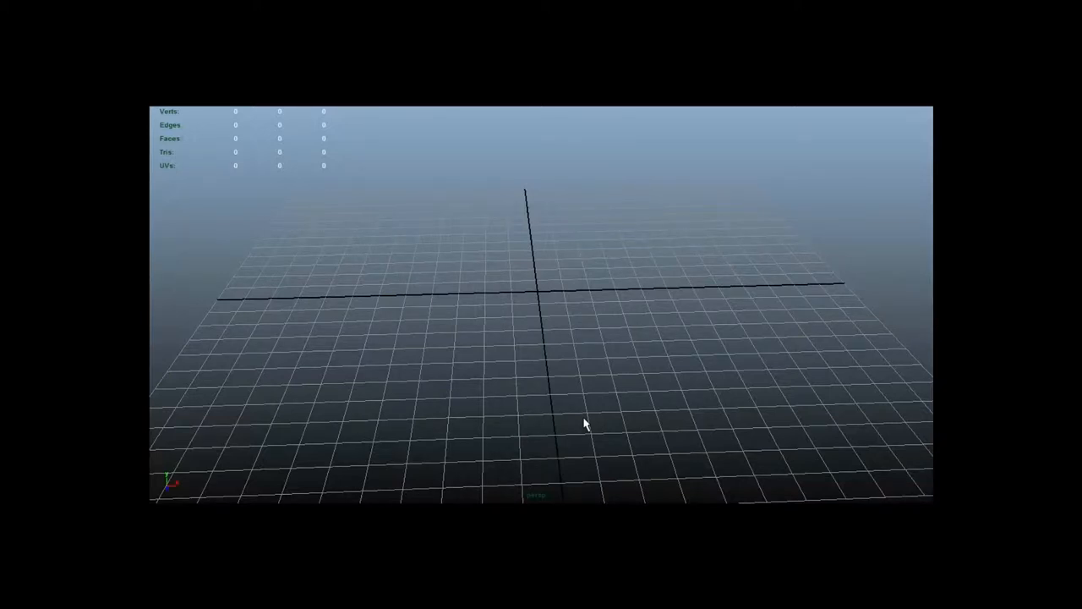
# Orbit the perspective view around the empty grid before blocking out the ship.
pyautogui.moveTo(587, 423); pyautogui.dragTo(522, 463)
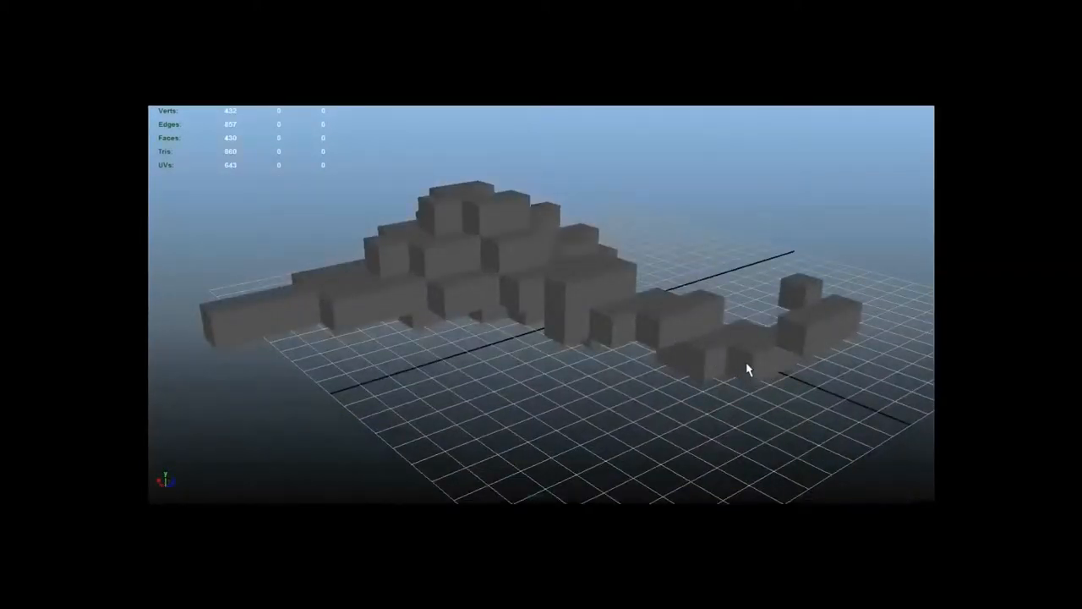
pyautogui.moveTo(748, 369); pyautogui.dragTo(586, 394)
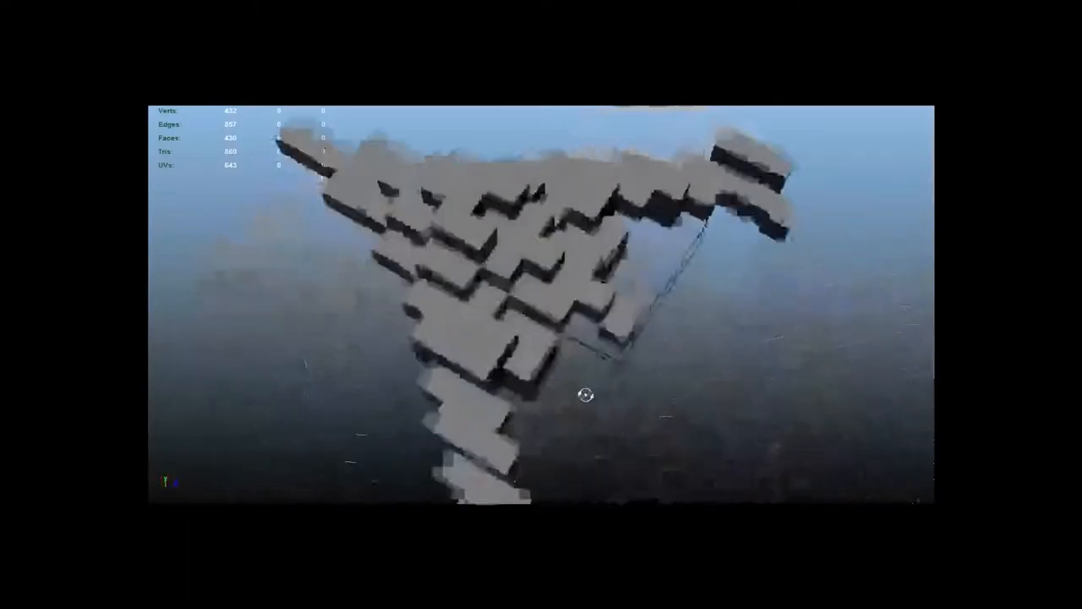
pyautogui.moveTo(585, 394); pyautogui.dragTo(360, 333)
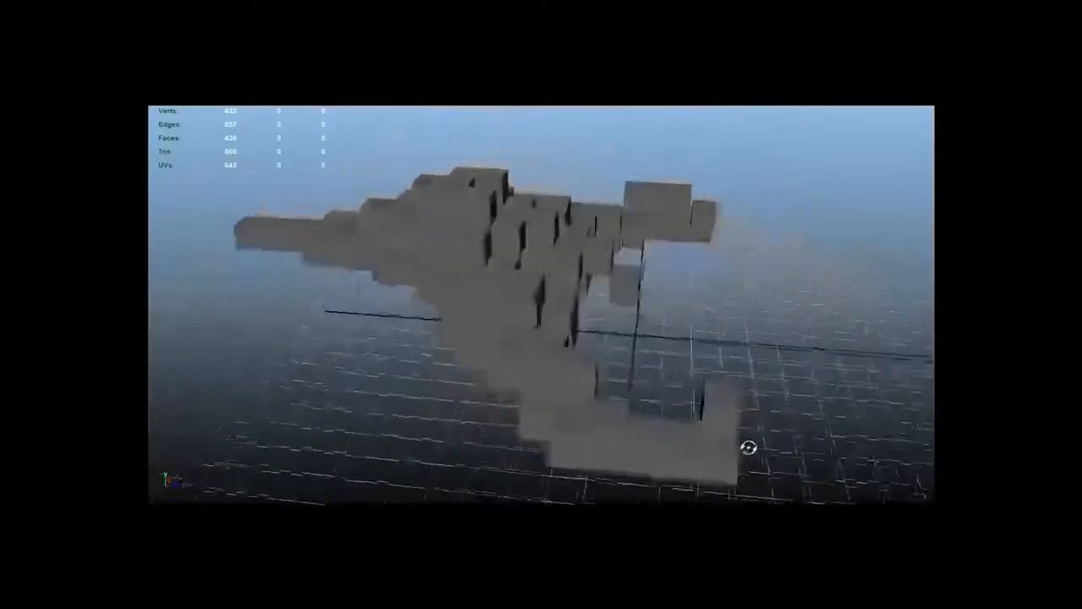
pyautogui.moveTo(749, 446); pyautogui.dragTo(598, 462)
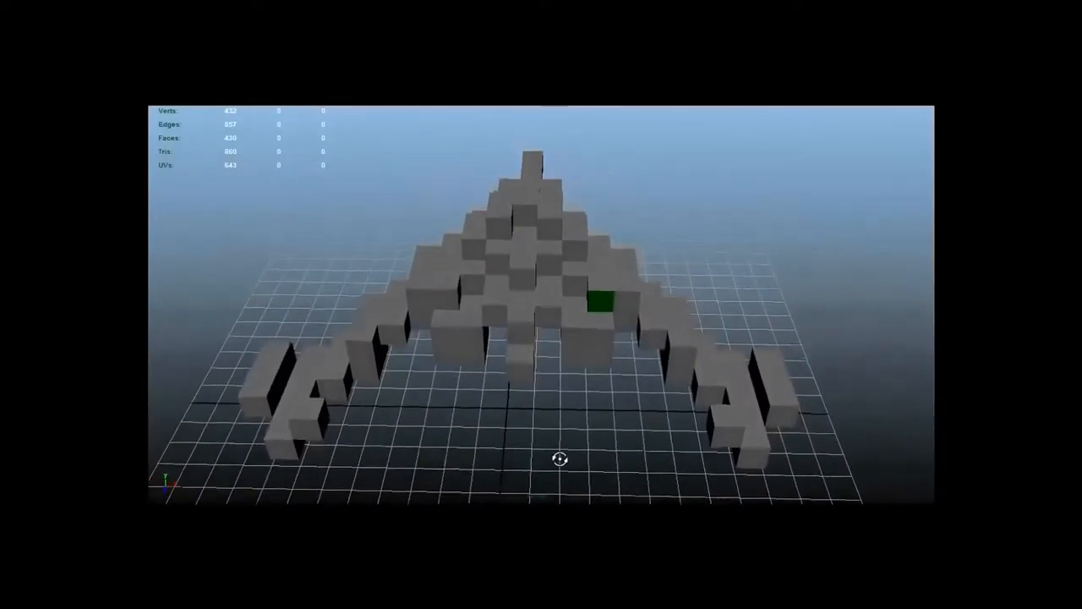
pyautogui.moveTo(561, 459); pyautogui.dragTo(755, 455)
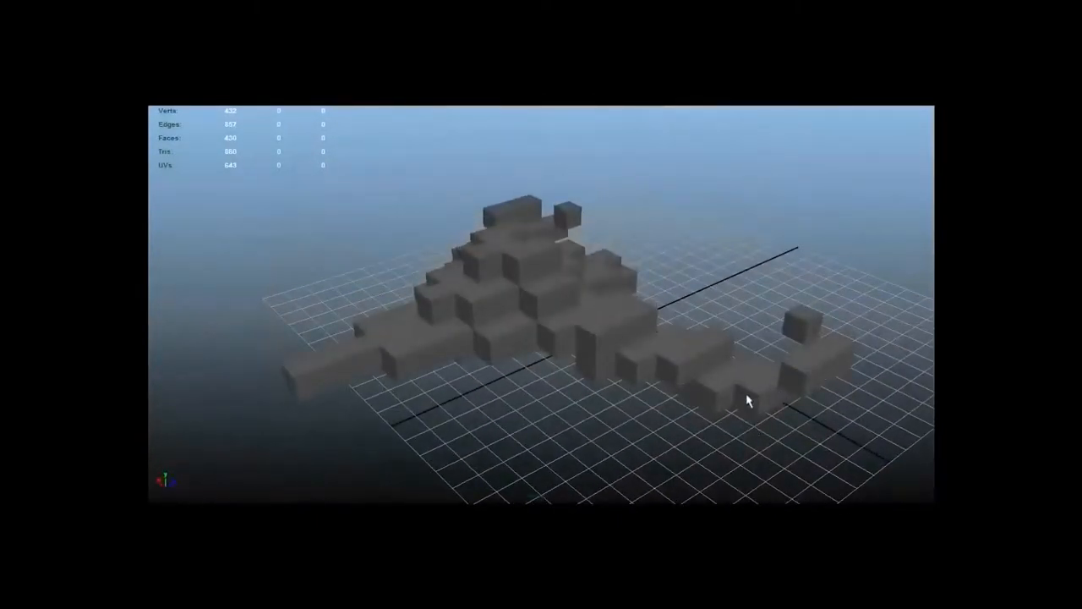
pyautogui.moveTo(748, 401); pyautogui.dragTo(533, 404)
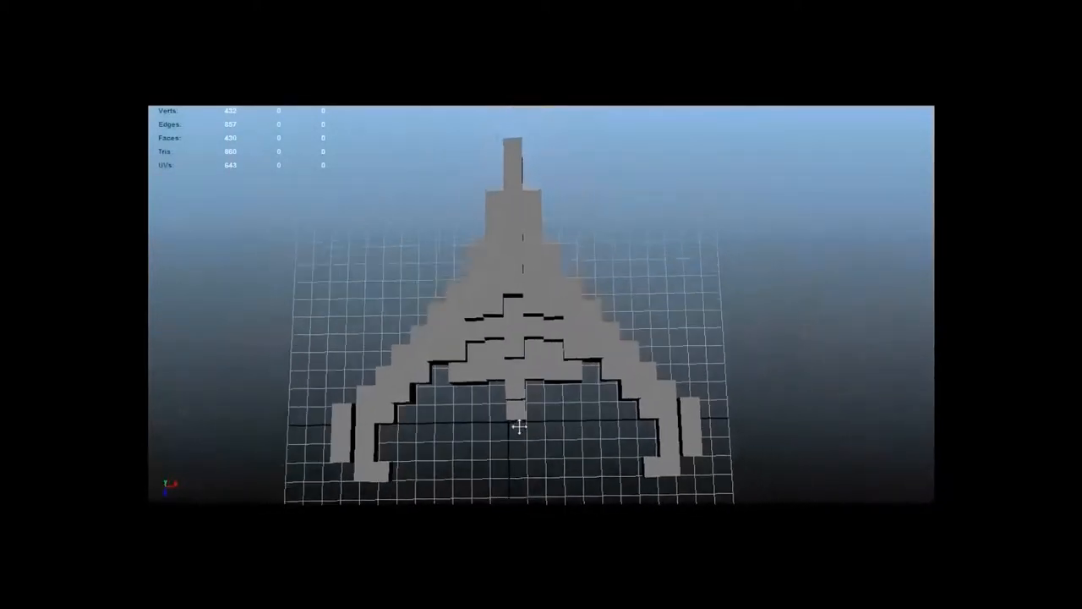
pyautogui.moveTo(519, 426); pyautogui.dragTo(519, 406)
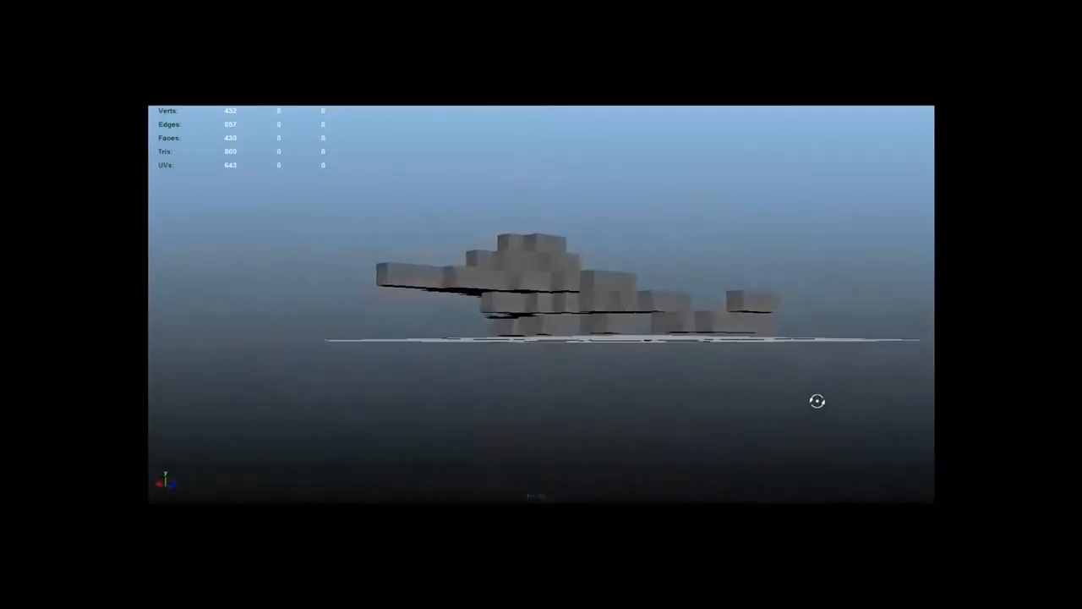
pyautogui.moveTo(818, 401); pyautogui.dragTo(795, 435)
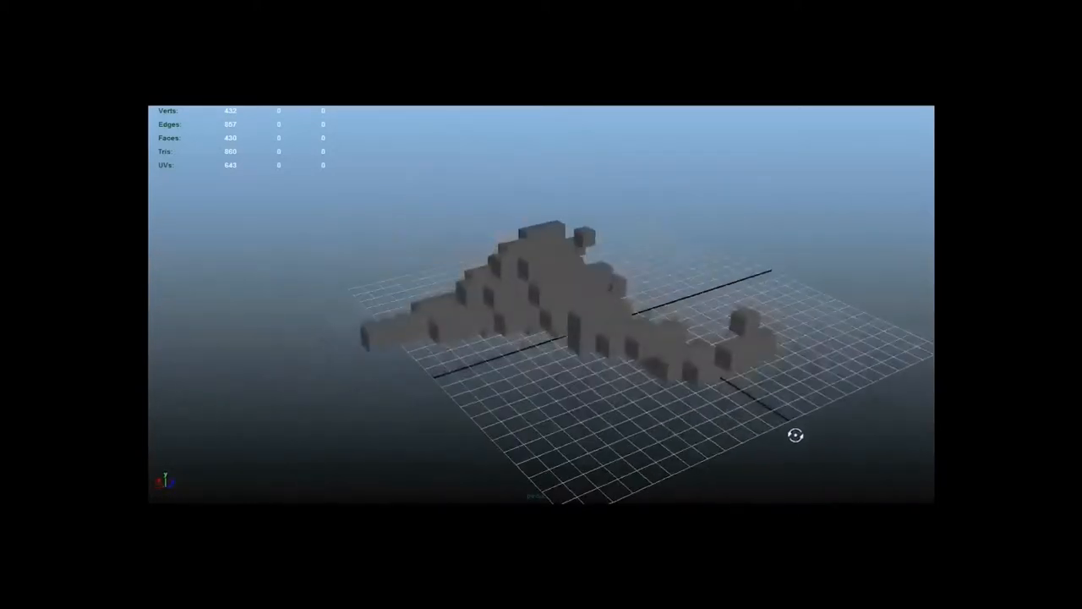
pyautogui.moveTo(794, 435); pyautogui.dragTo(636, 454)
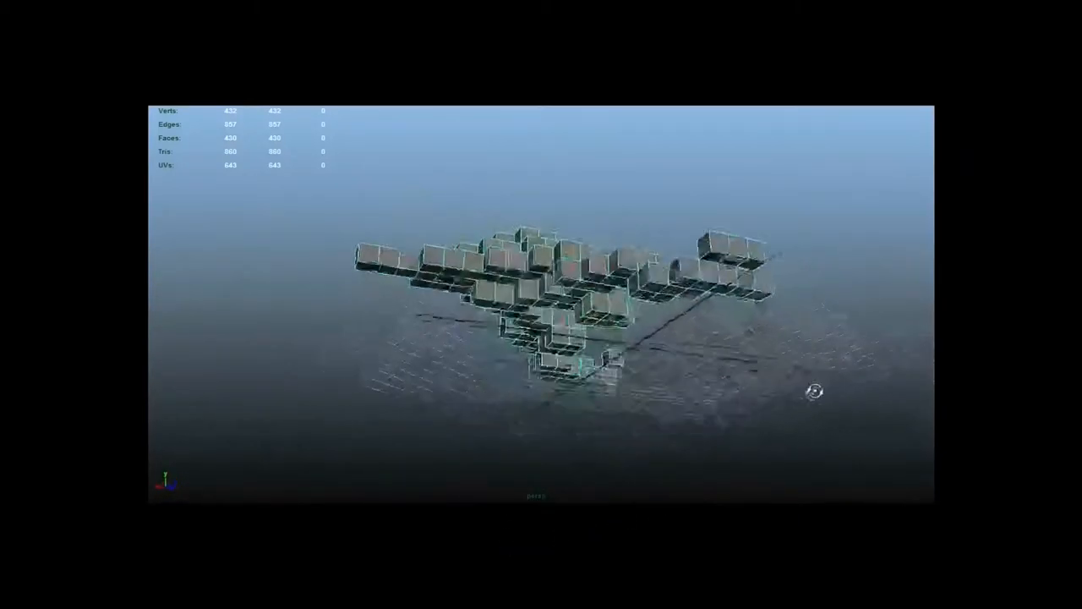
pyautogui.moveTo(814, 391); pyautogui.dragTo(700, 417)
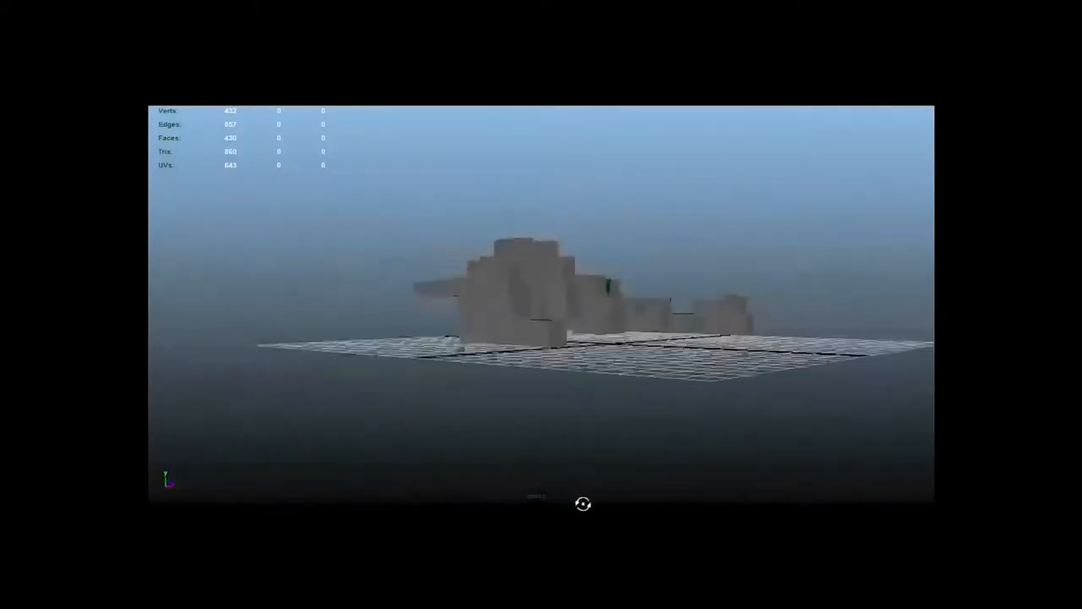
pyautogui.moveTo(583, 504); pyautogui.dragTo(697, 526)
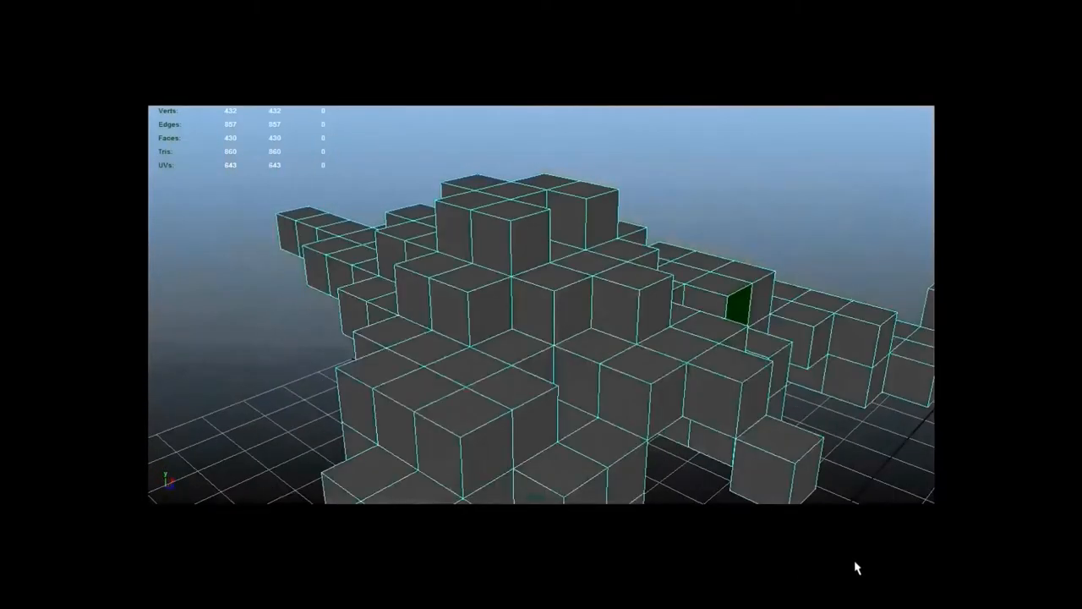
pyautogui.moveTo(854, 566); pyautogui.dragTo(511, 365)
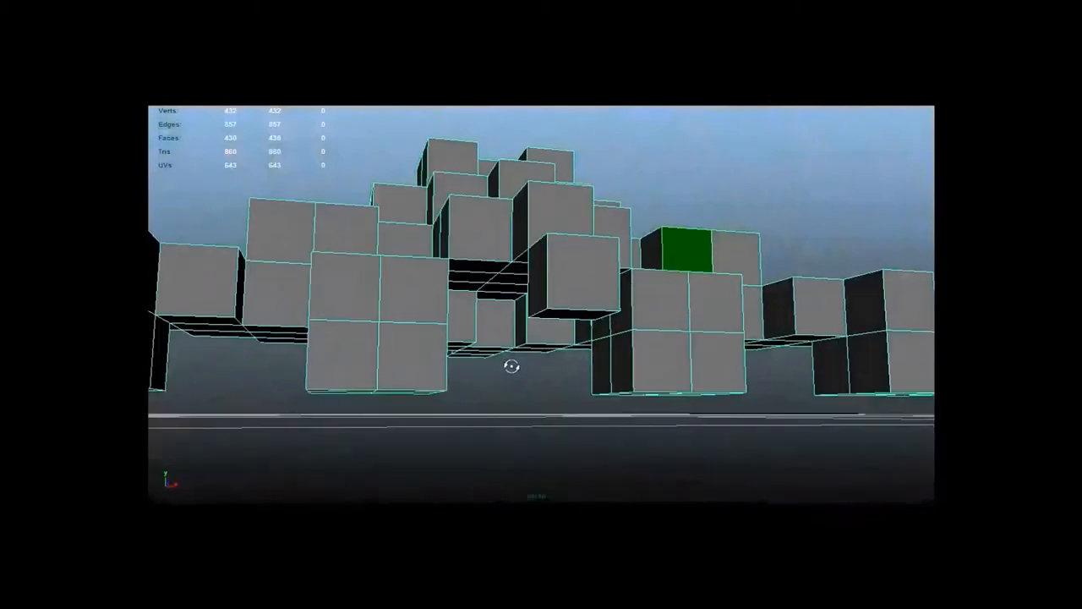
pyautogui.moveTo(510, 365); pyautogui.dragTo(729, 398)
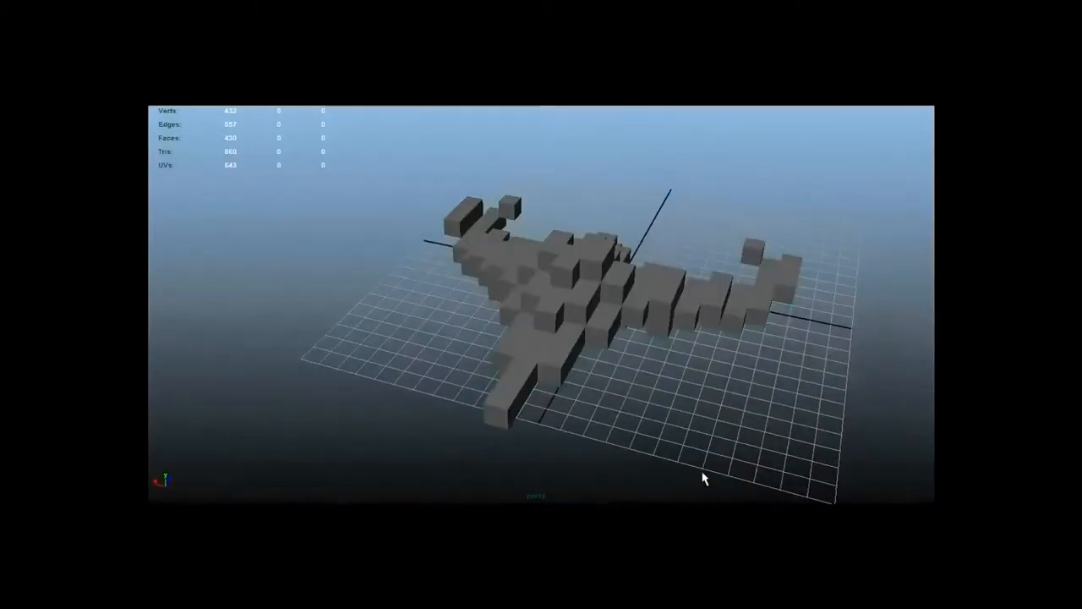
pyautogui.moveTo(706, 478); pyautogui.dragTo(700, 440)
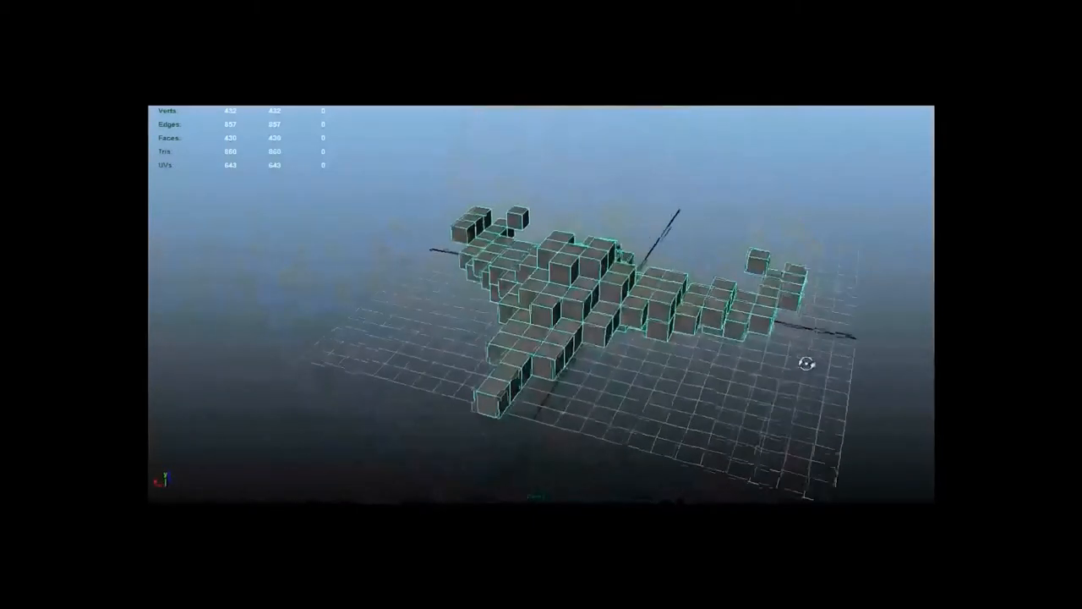
pyautogui.moveTo(803, 363); pyautogui.dragTo(786, 372)
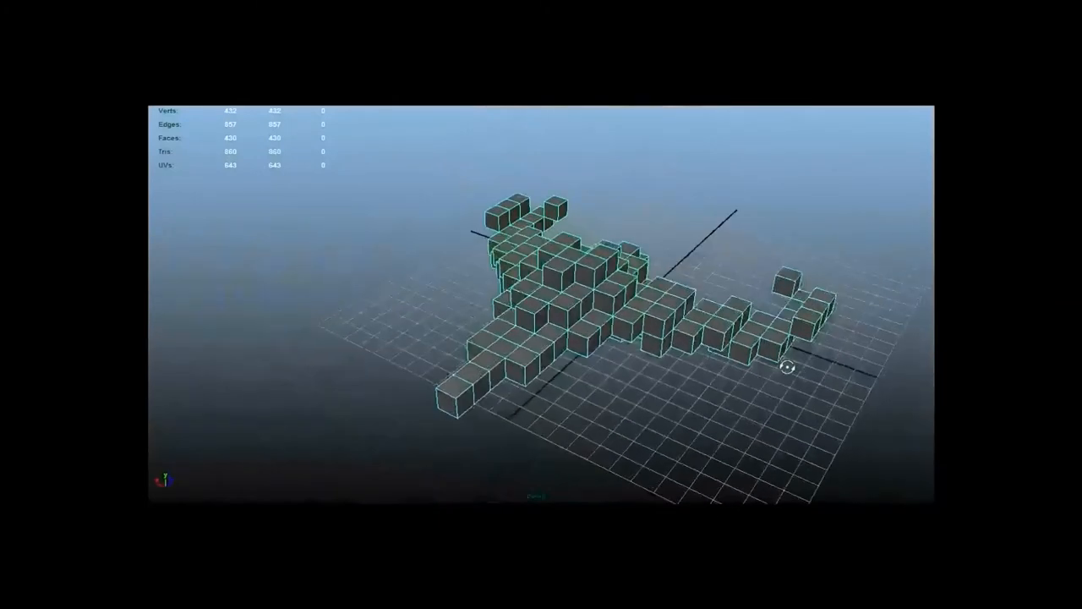